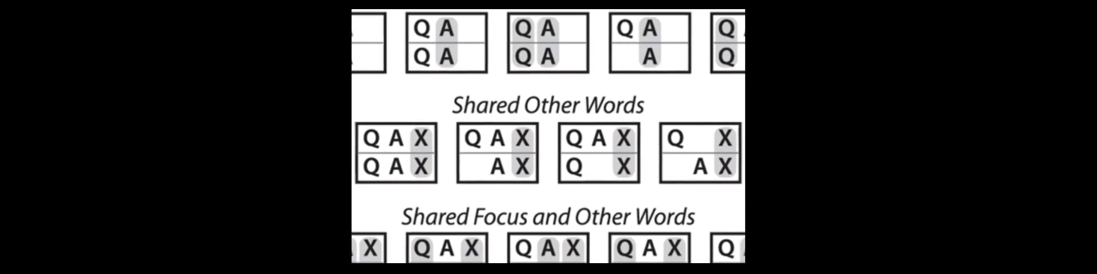
scroll(down, 3)
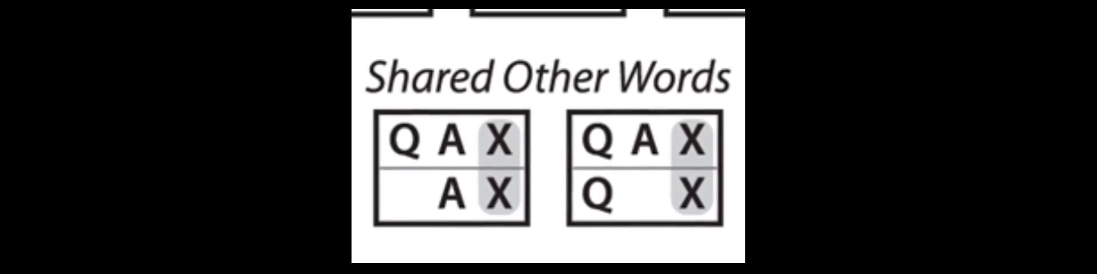
scroll(down, 3)
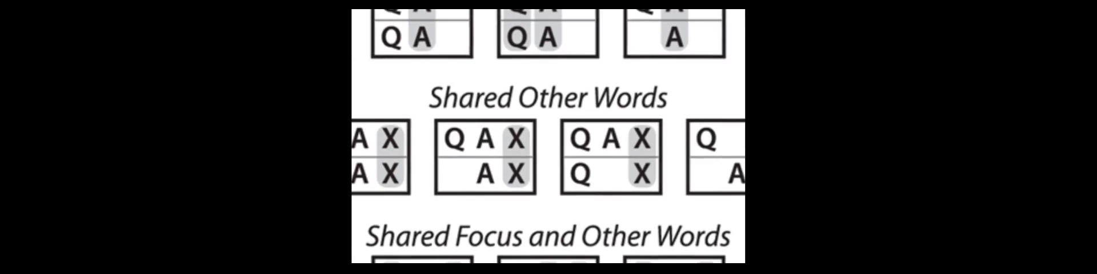
scroll(down, 3)
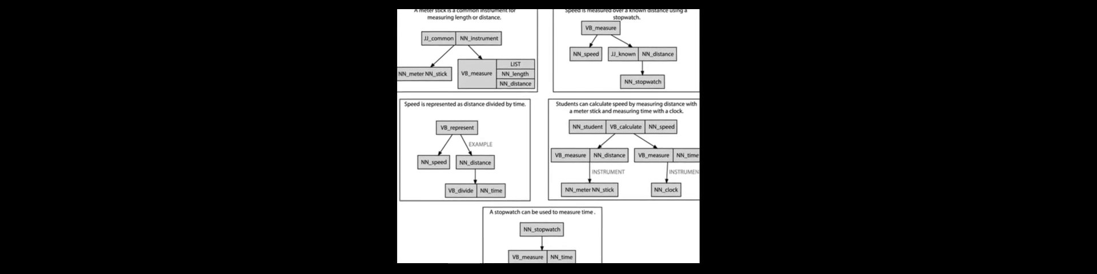
scroll(down, 3)
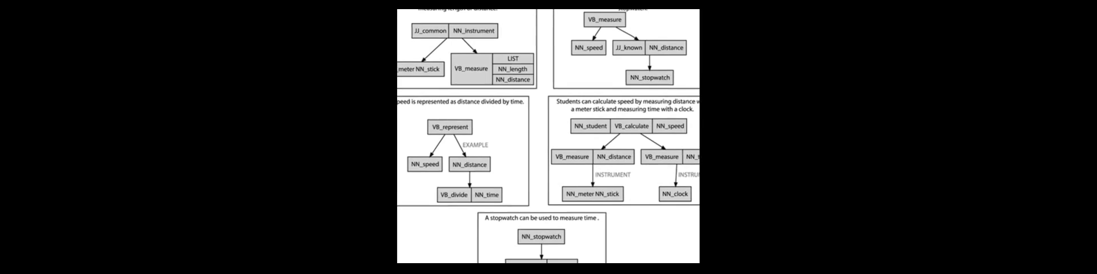
scroll(down, 3)
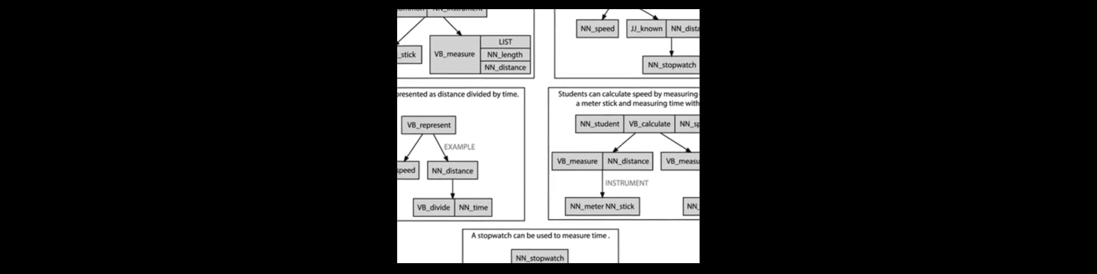
scroll(down, 3)
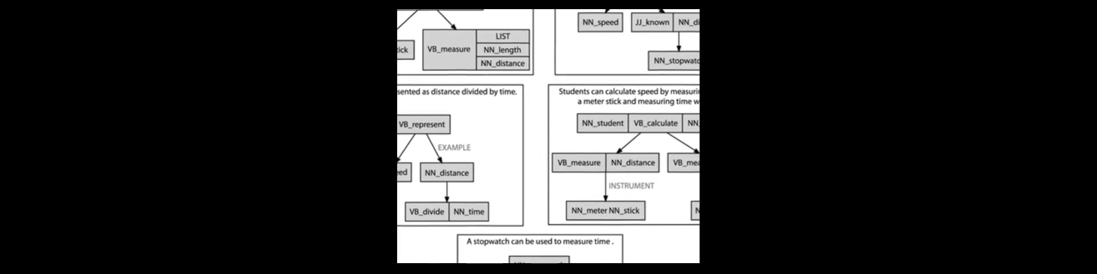